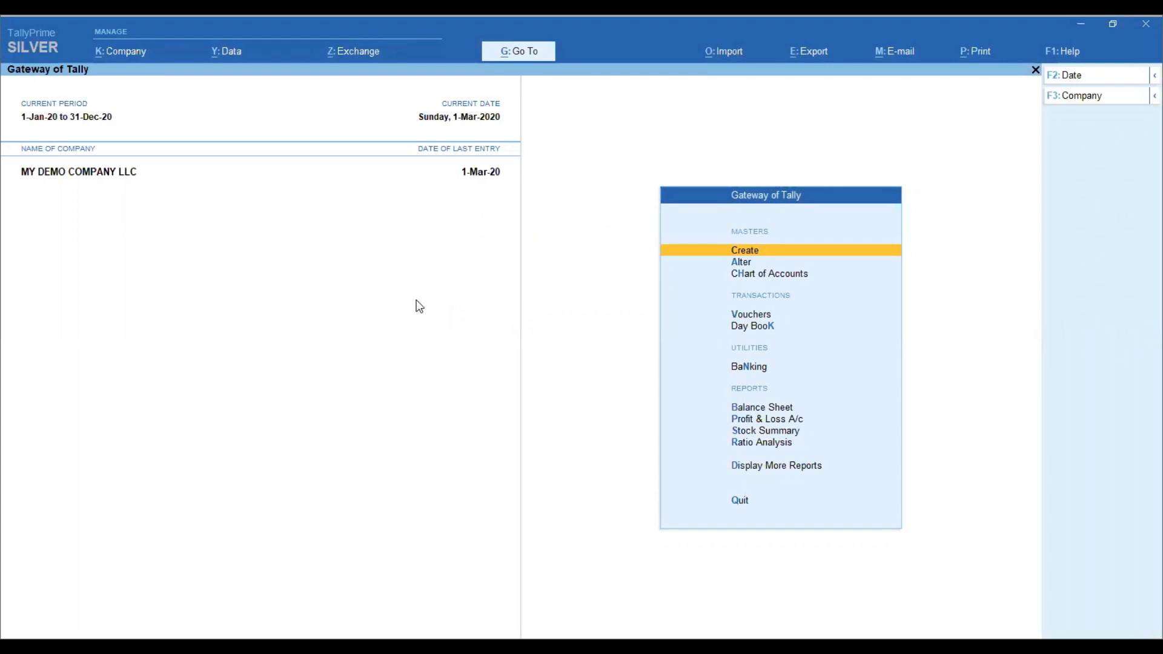
Step: Open the Balance Sheet report for MY DEMO COMPANY LLC from the Gateway of Tally
left_click(751, 314)
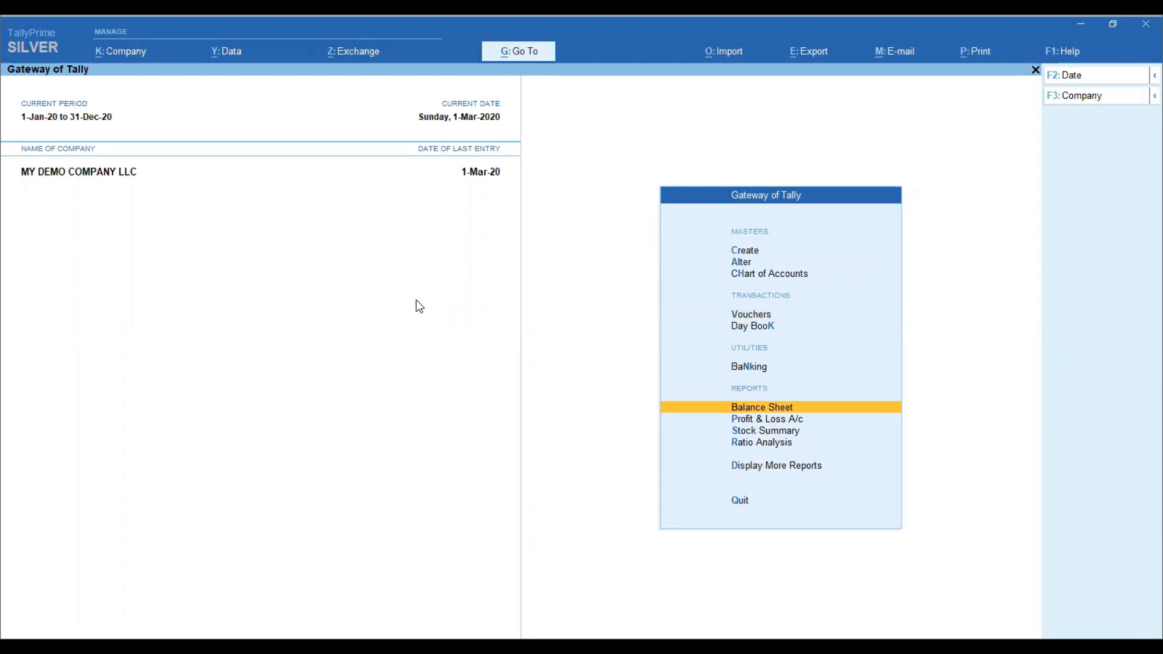
left_click(761, 406)
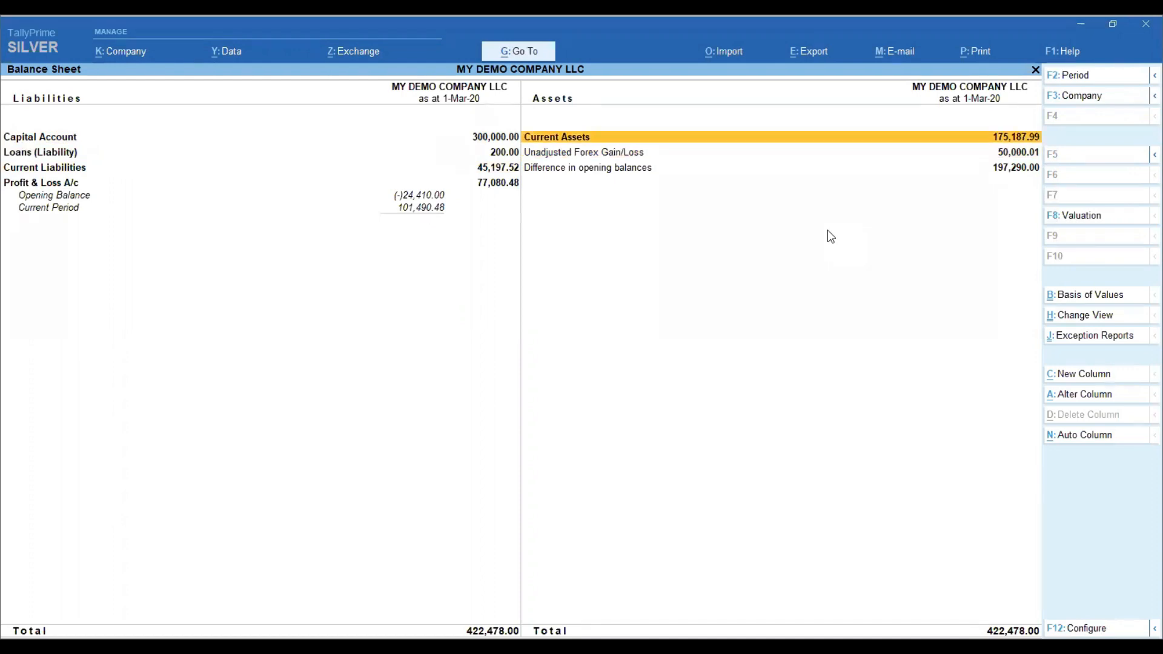
Step: Expand the Balance Sheet groups and drill into Sundry Debtors showing Forex and India Customer
left_click(1083, 154)
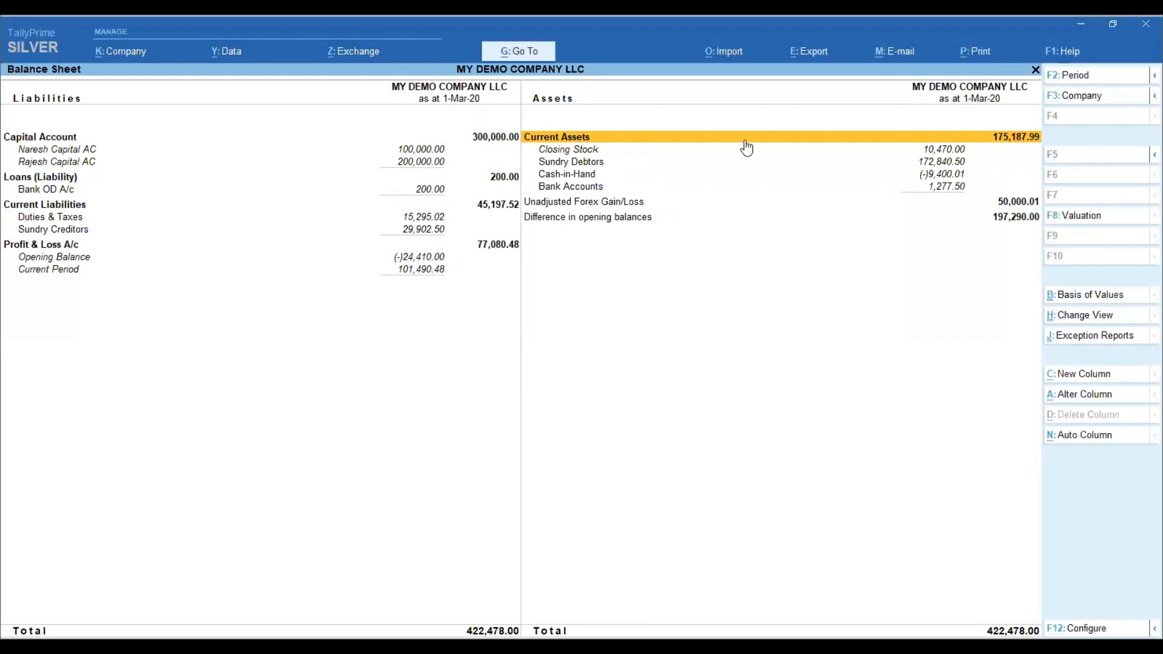
mouse_move(558, 188)
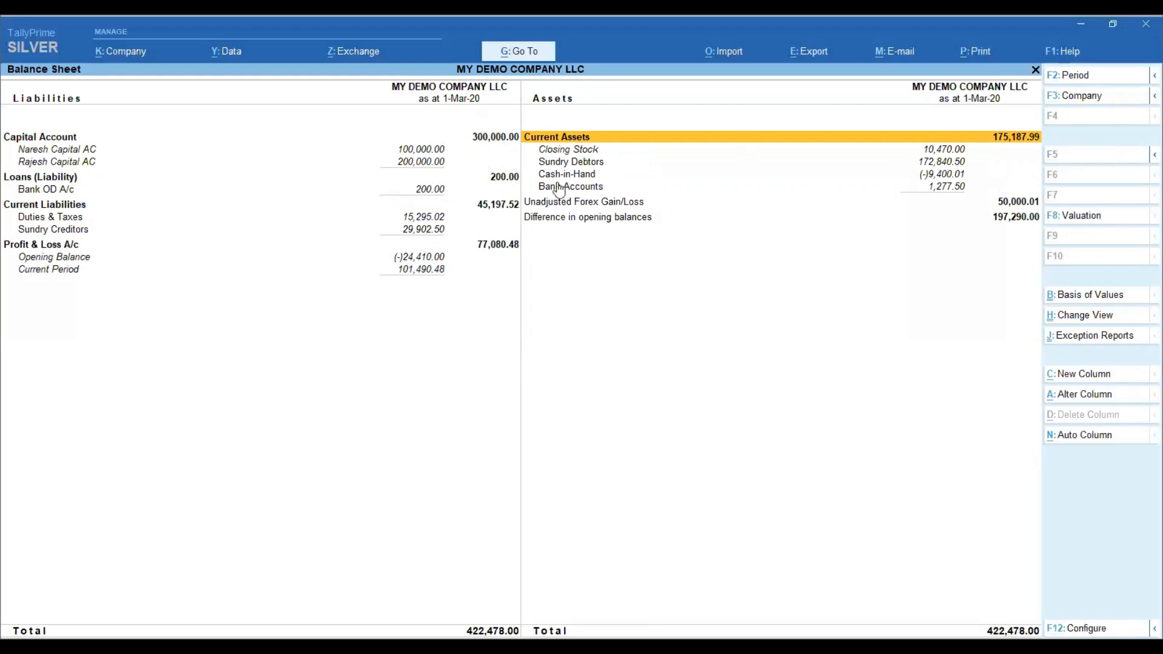
mouse_move(568, 163)
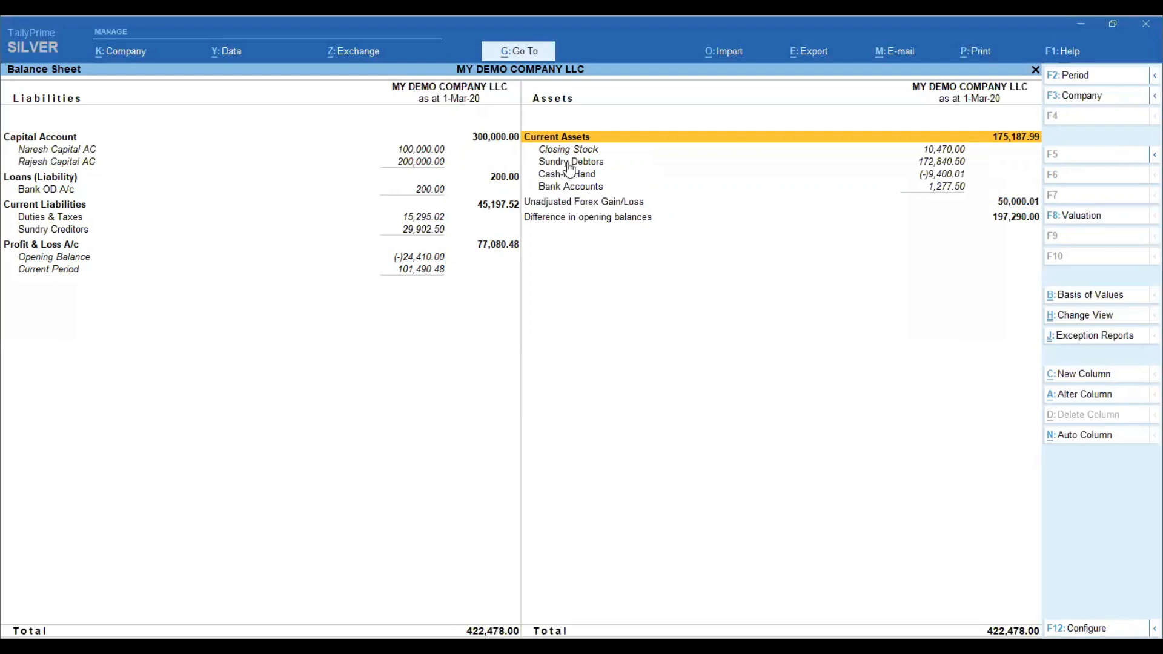
left_click(571, 161)
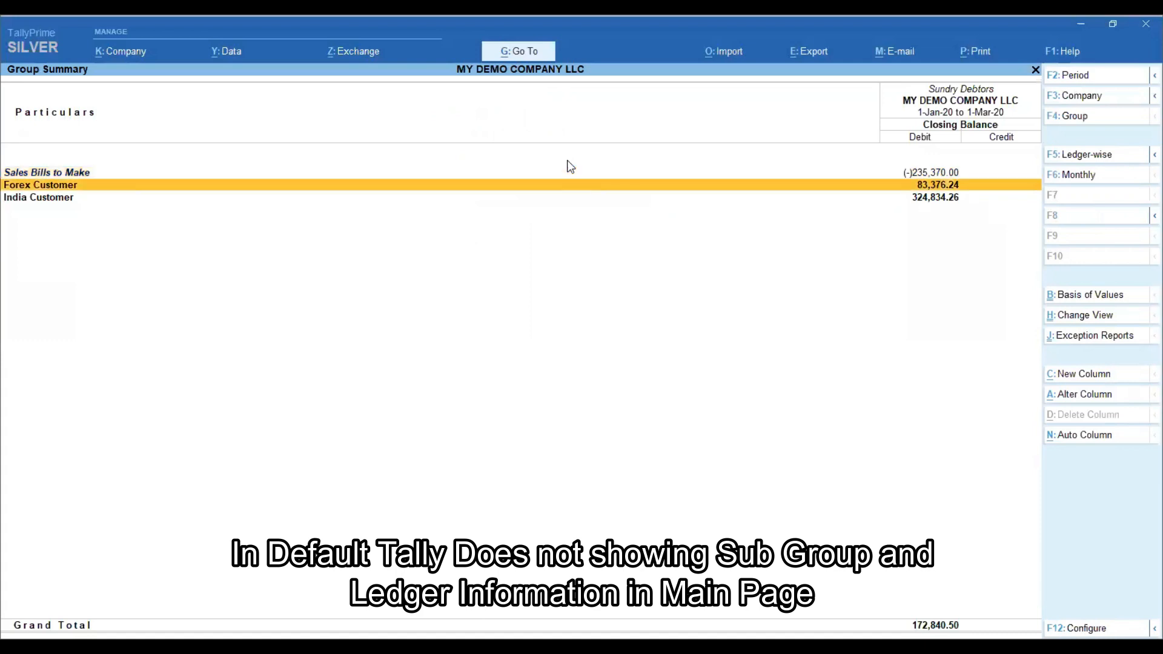
Step: Return from the Sundry Debtors group summary to the expanded Balance Sheet
left_click(40, 185)
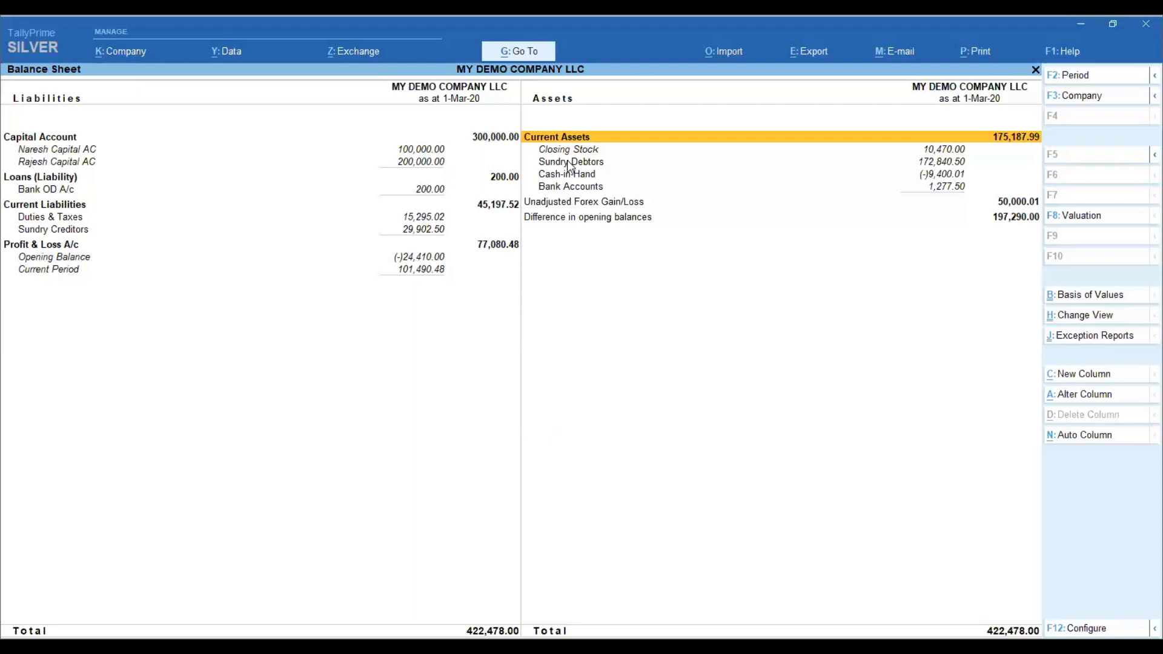
Step: Confirm Detailed Balance Sheet.tcp is loaded in TDL Management, then return to Gateway of Tally
left_click(1035, 69)
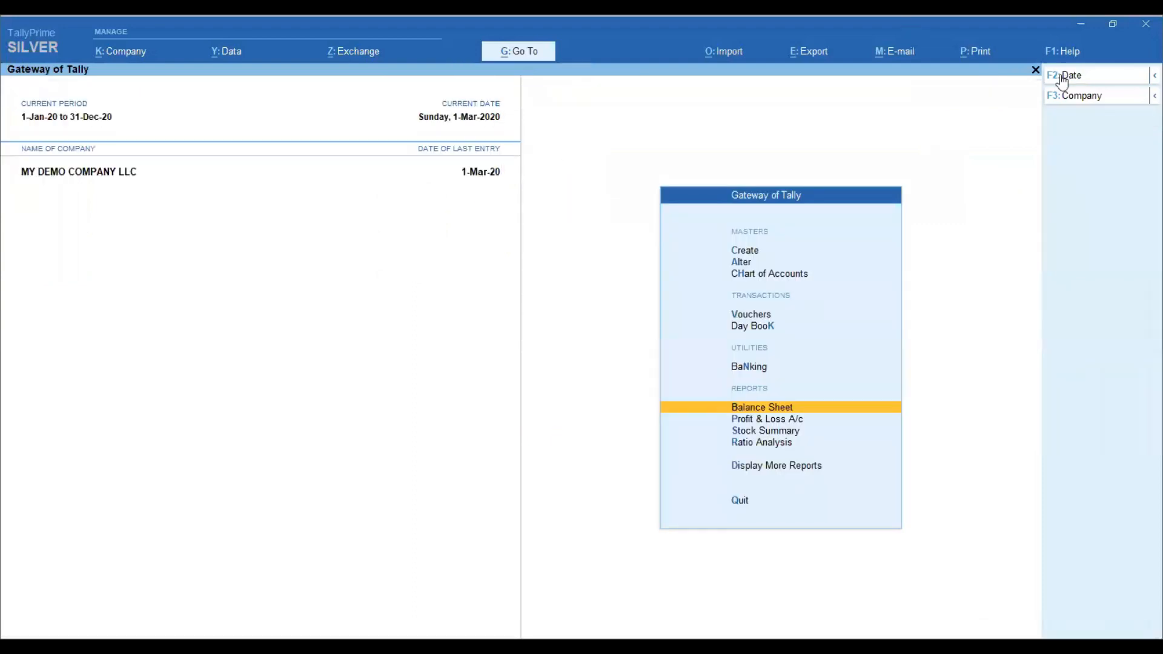
left_click(1061, 51)
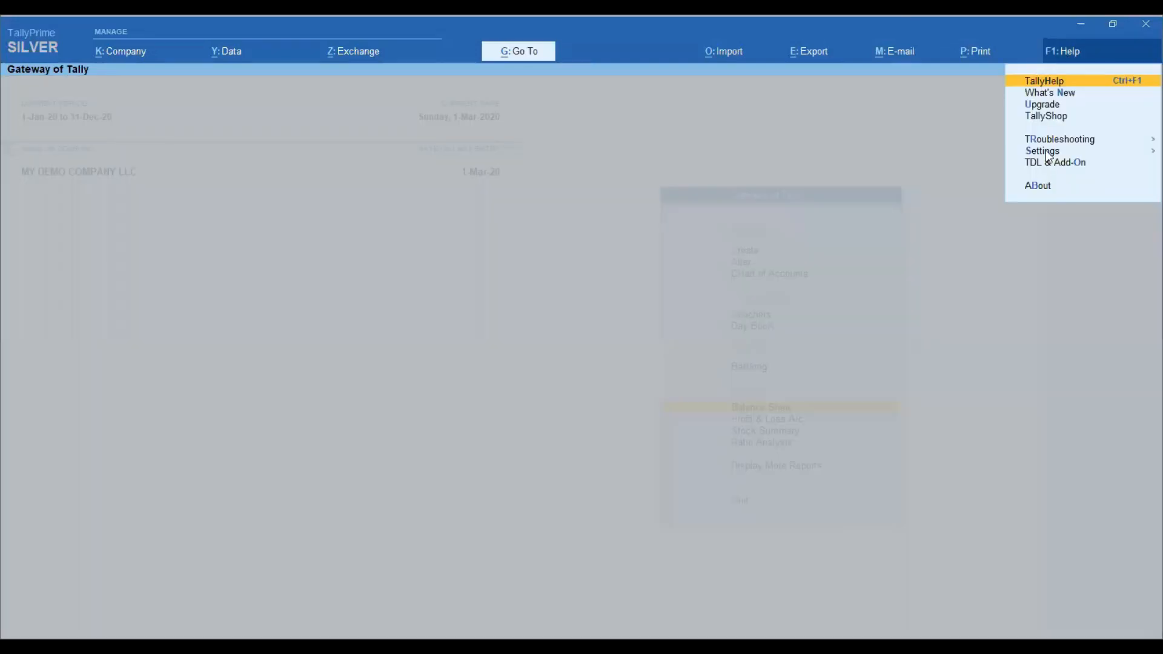
left_click(1055, 162)
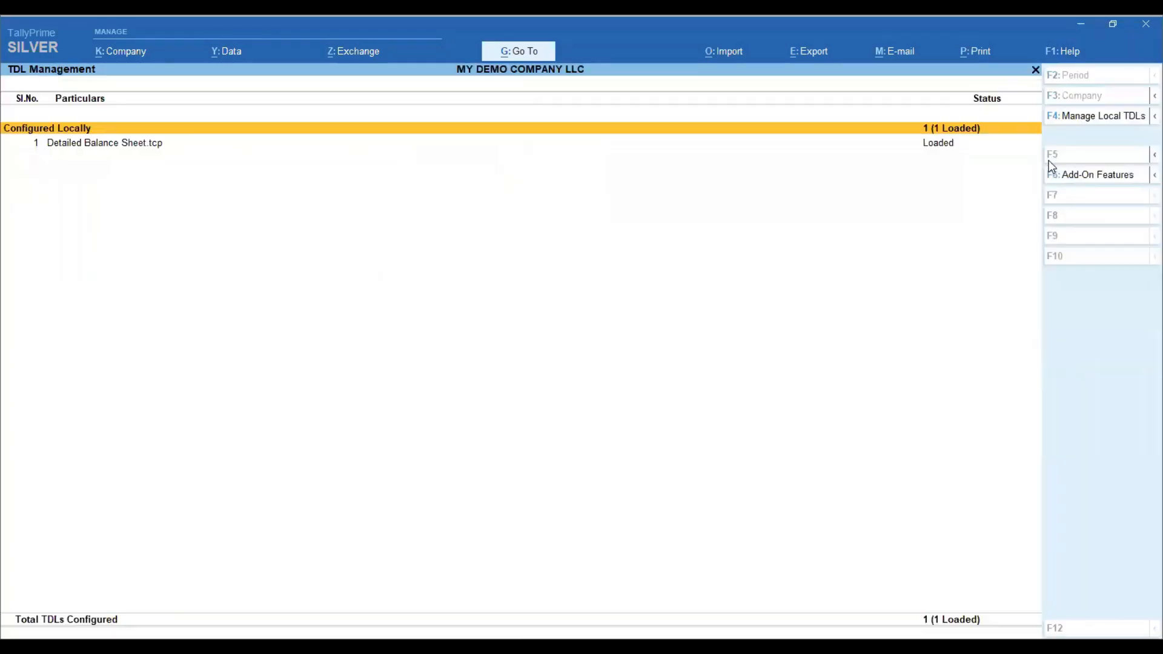
mouse_move(1055, 117)
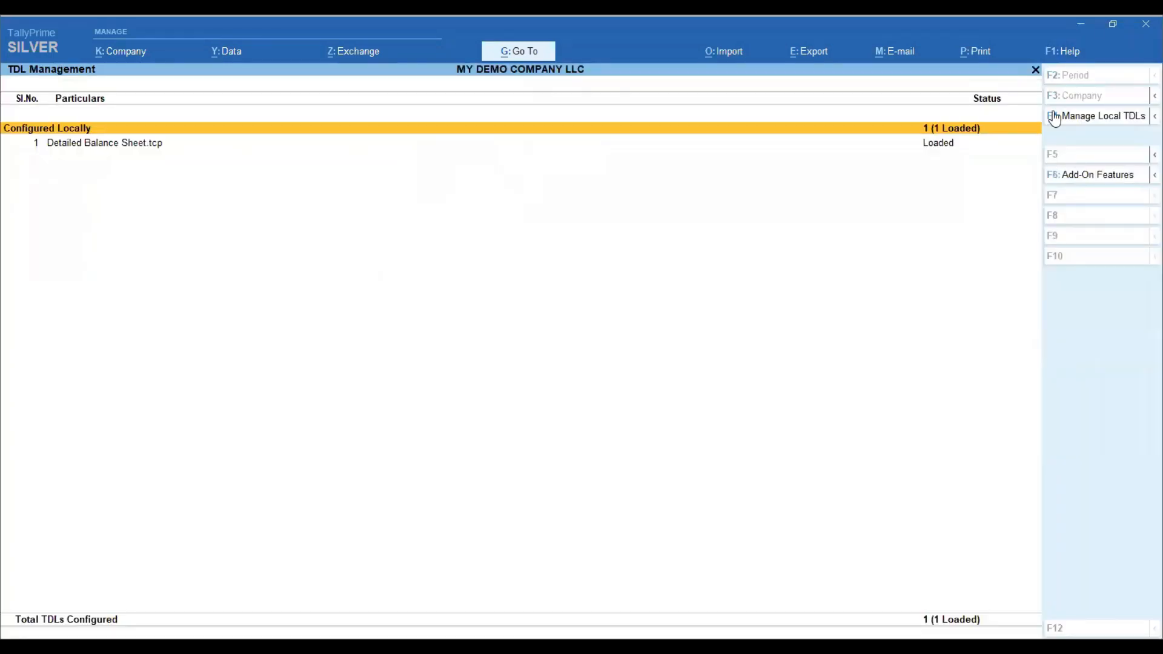
mouse_move(1093, 181)
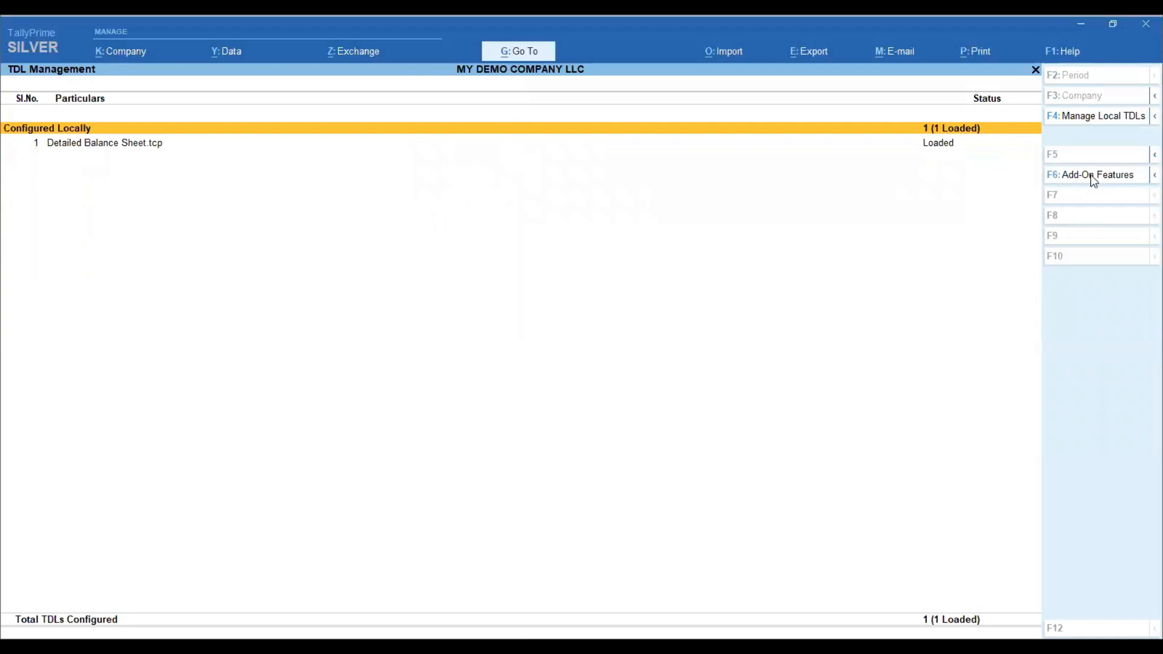
left_click(1091, 175)
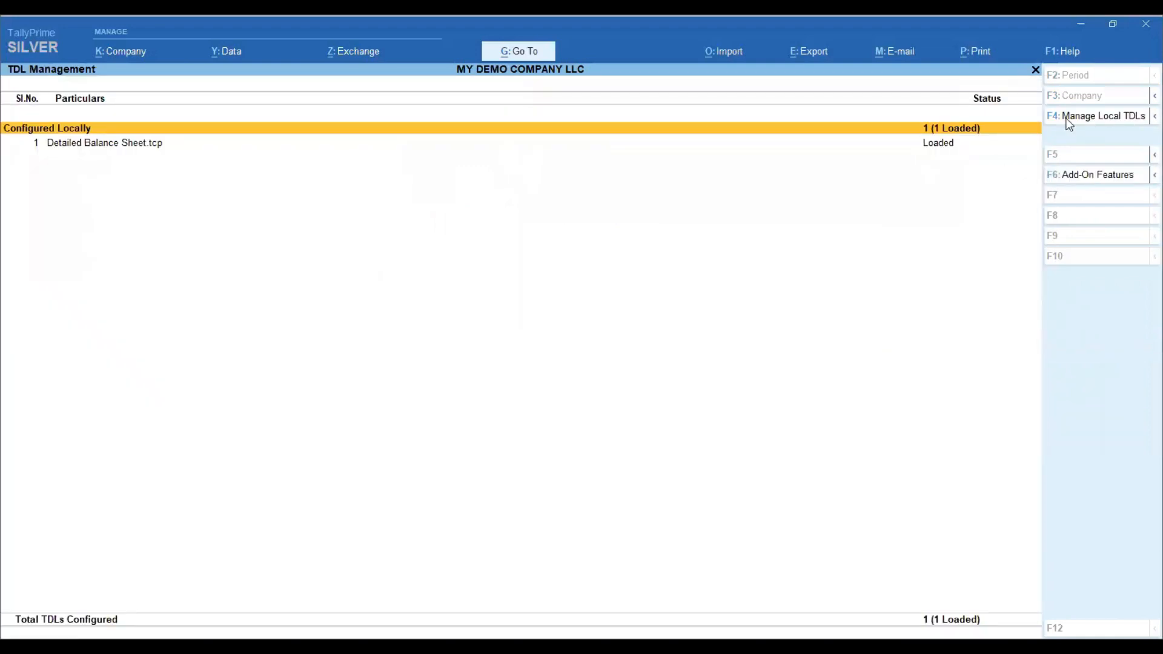
left_click(1103, 116)
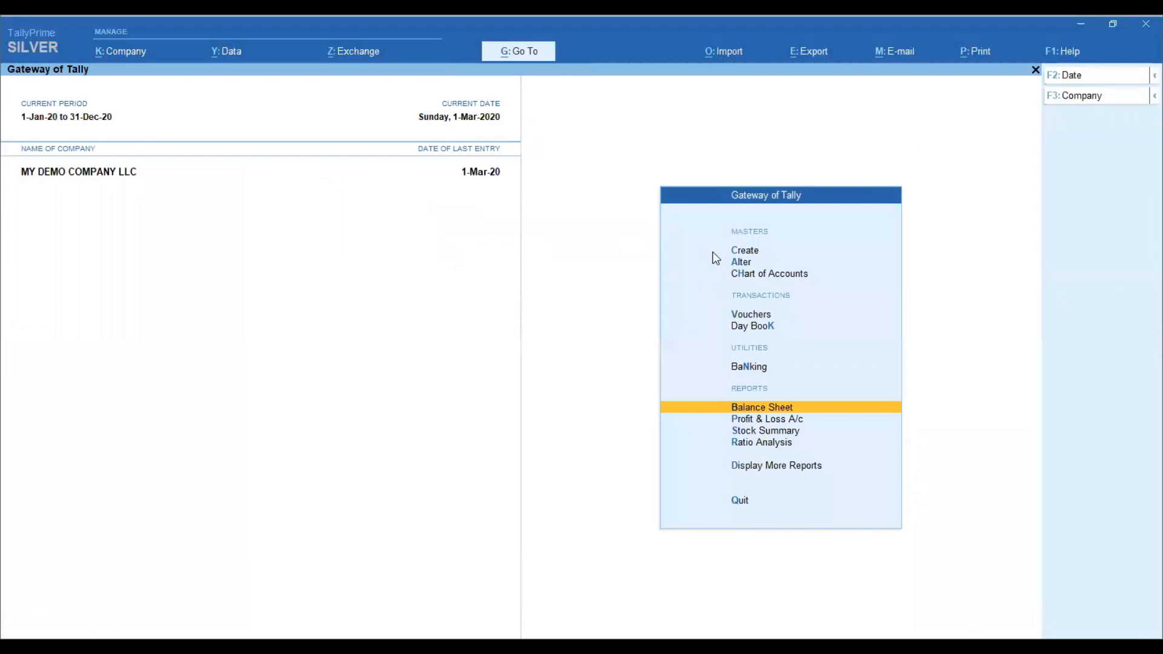
Step: Reopen the Balance Sheet and set Maximum Explode to Yes so ledgers show under each group
left_click(761, 407)
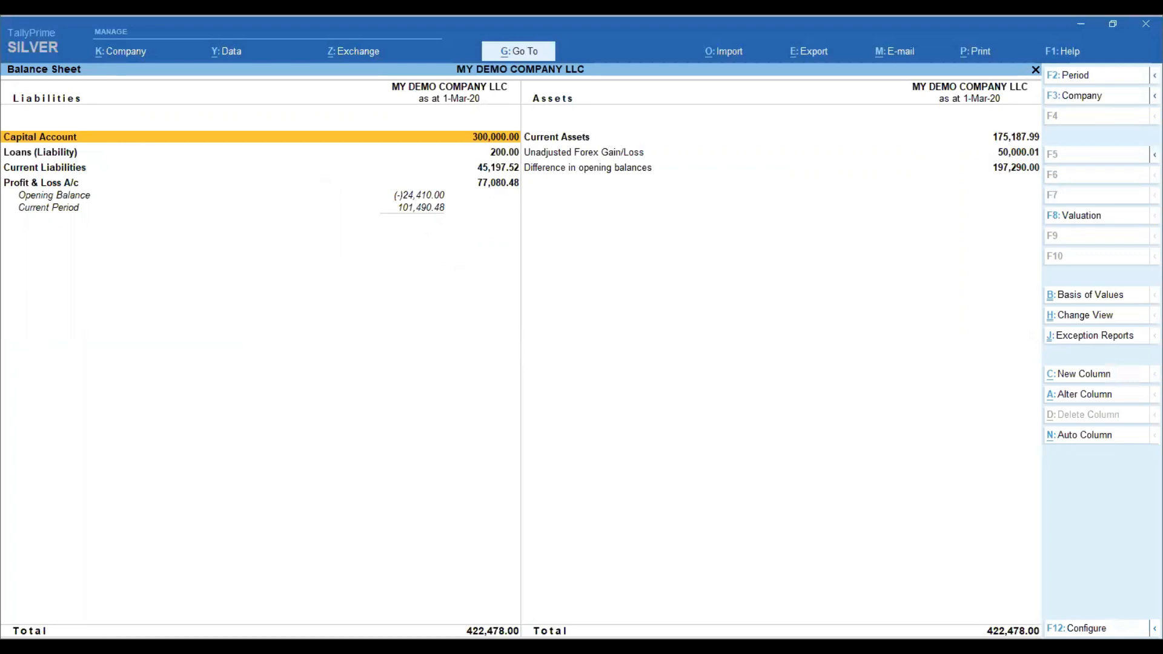
mouse_move(971, 526)
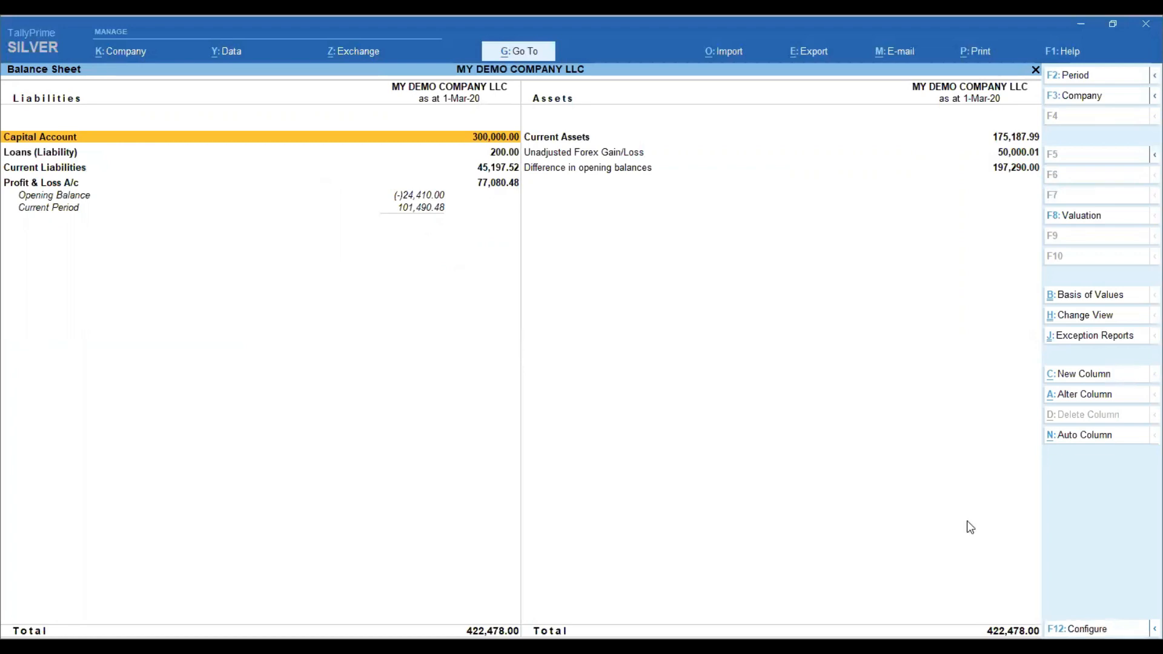
left_click(1077, 629)
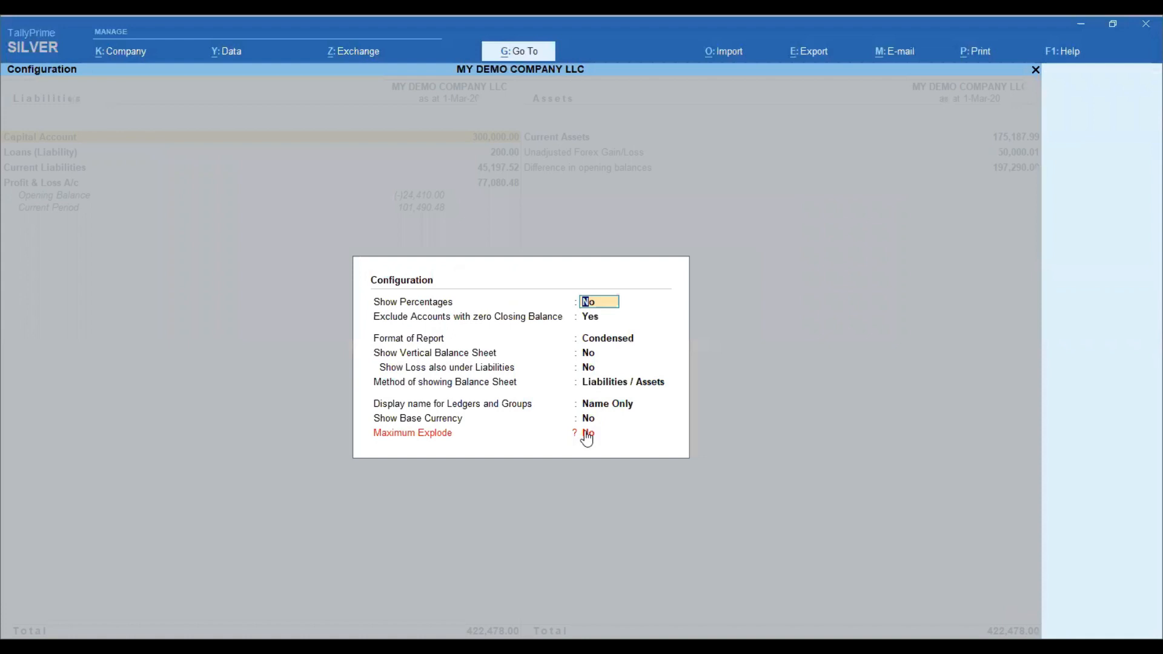
left_click(588, 433)
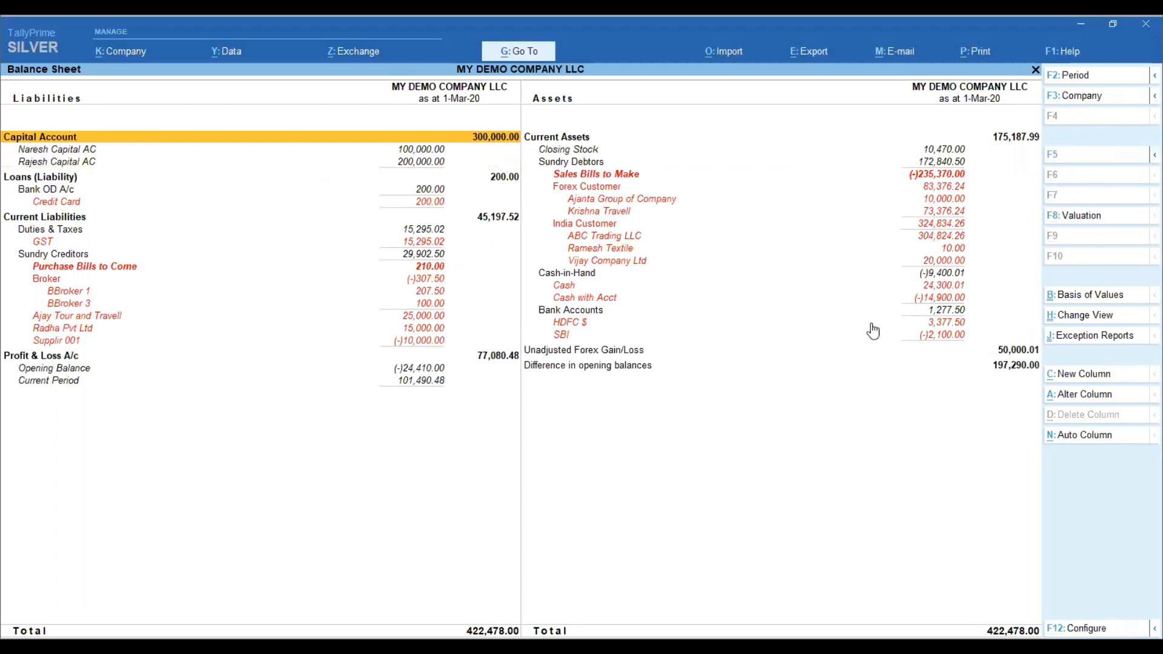
left_click(584, 223)
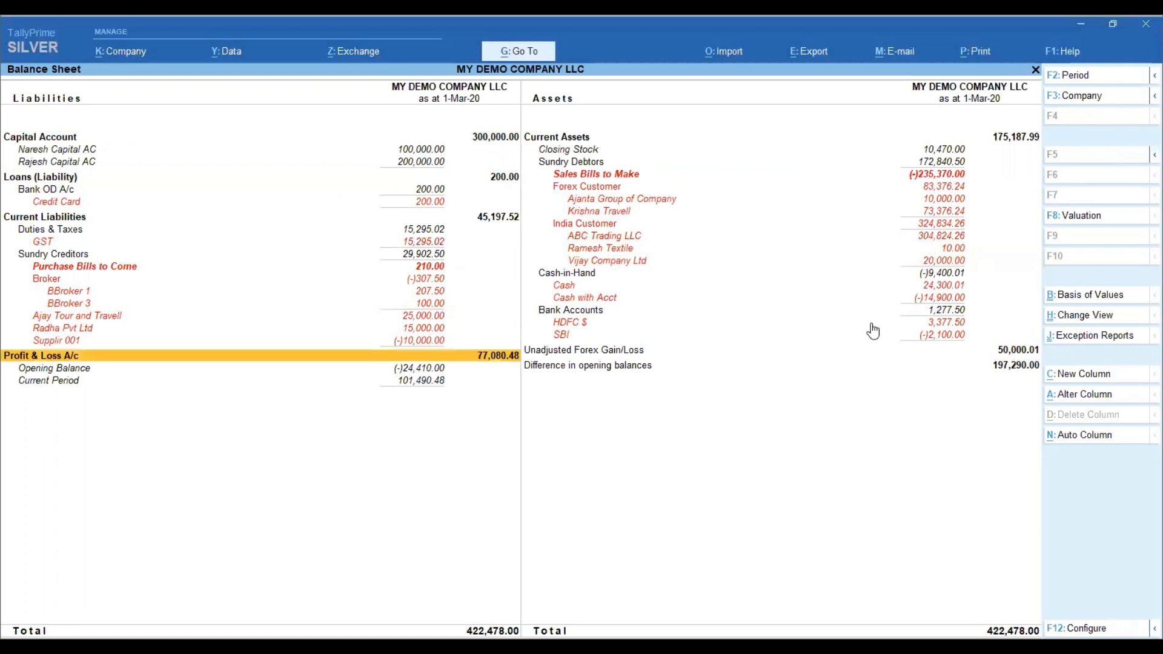
left_click(585, 298)
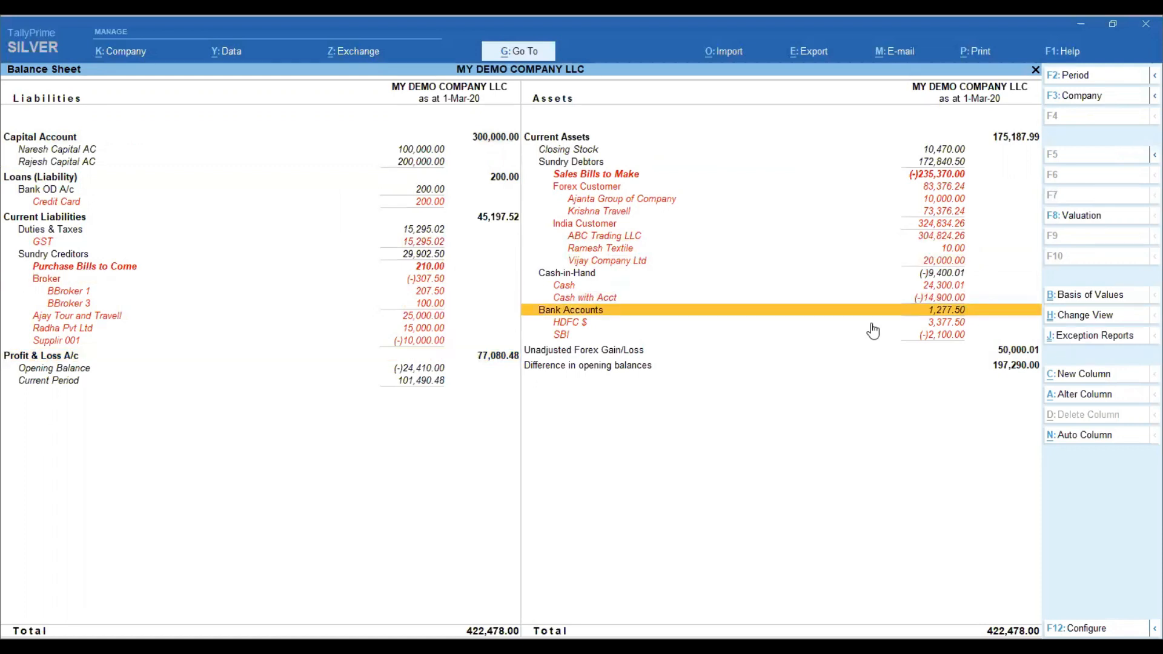
left_click(584, 224)
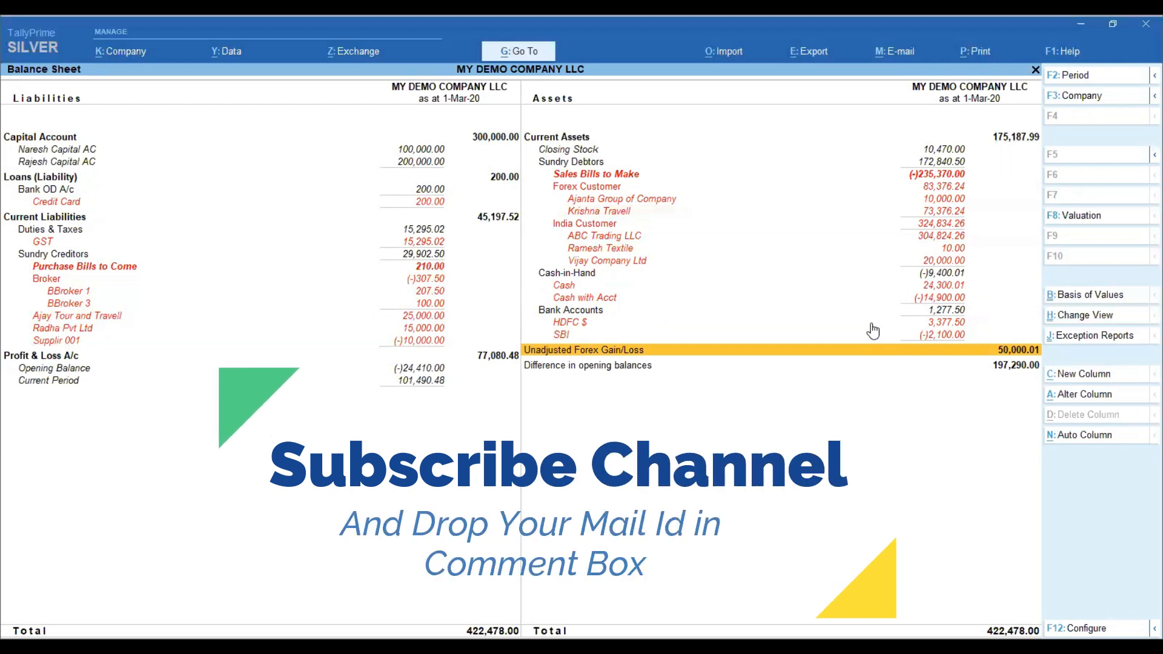
mouse_move(789, 32)
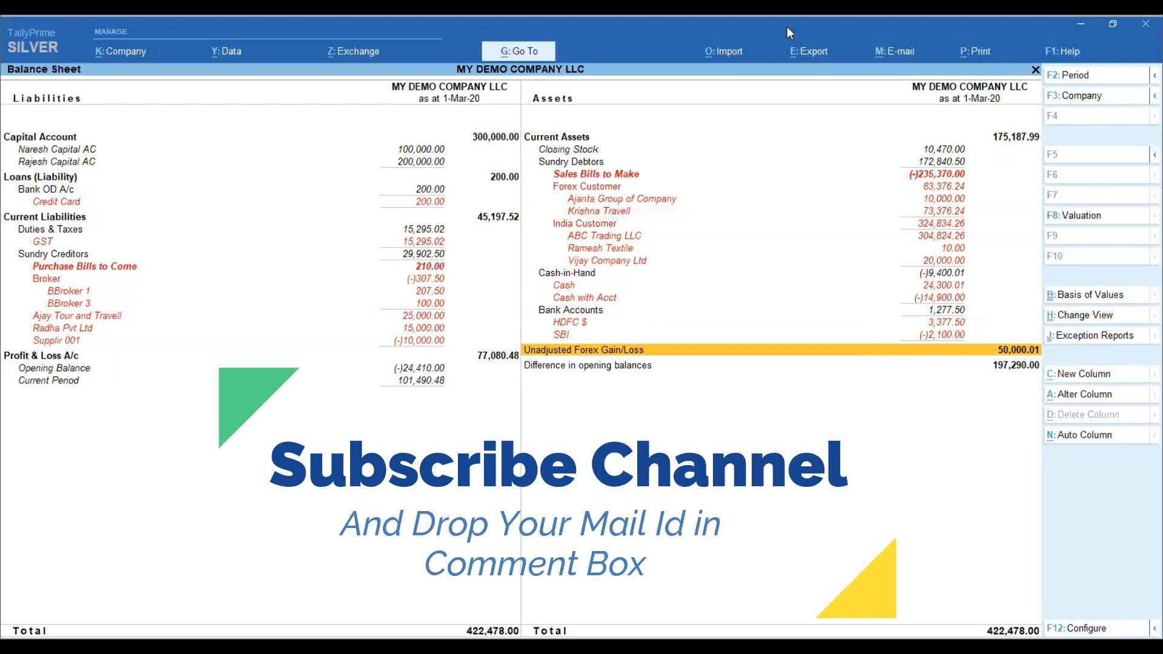